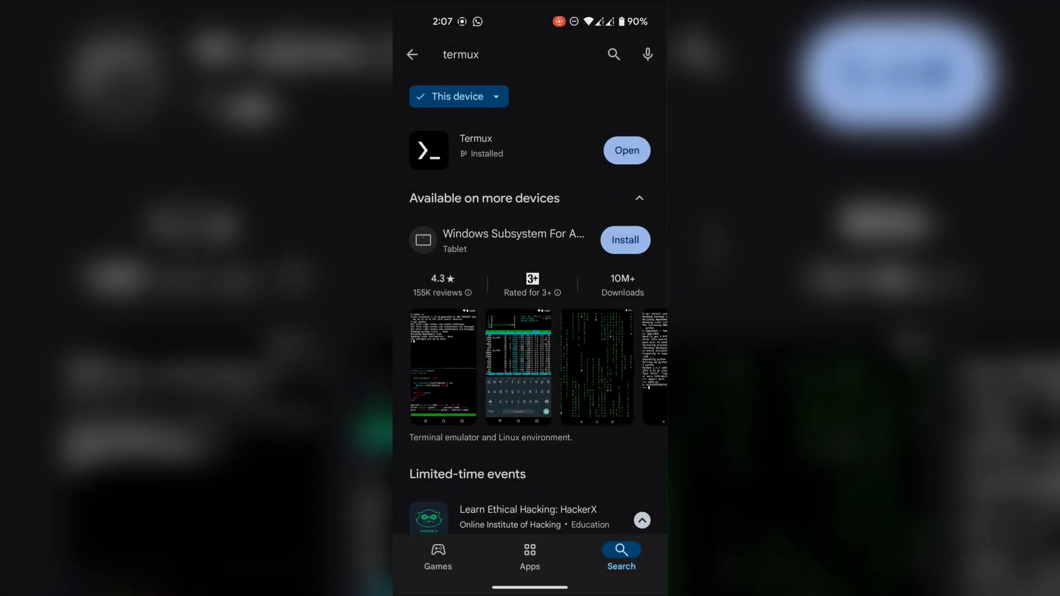
# Launch the installed Termux app from its Play Store listing
pyautogui.click(626, 150)
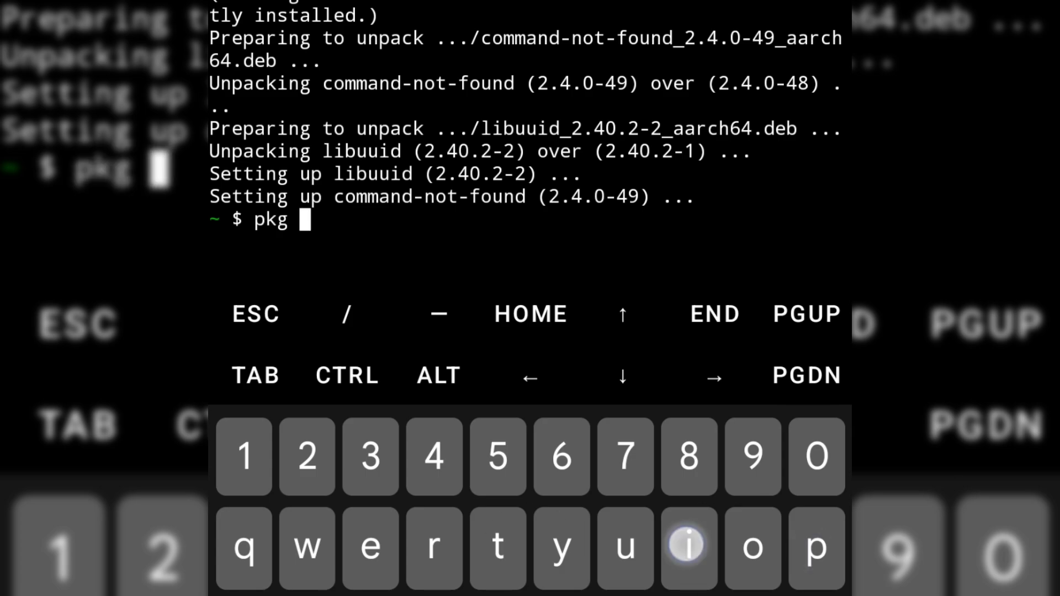
# Install nodejs-lts and nano with pkg; both report already at newest versions (20.17.0, 8.2)
pyautogui.write('install nodejs-lts')
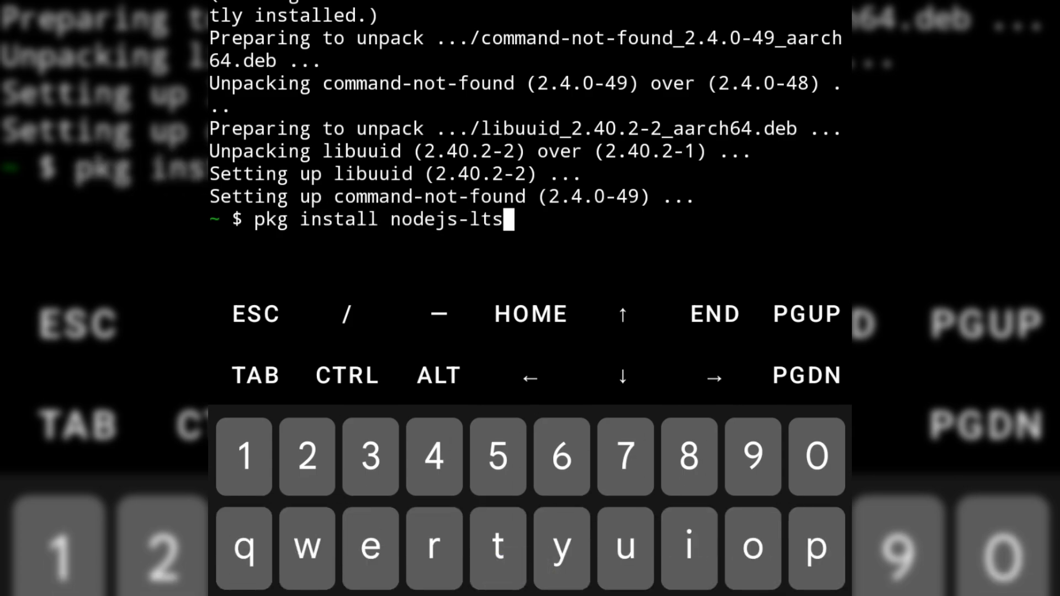
pyautogui.press('Return')
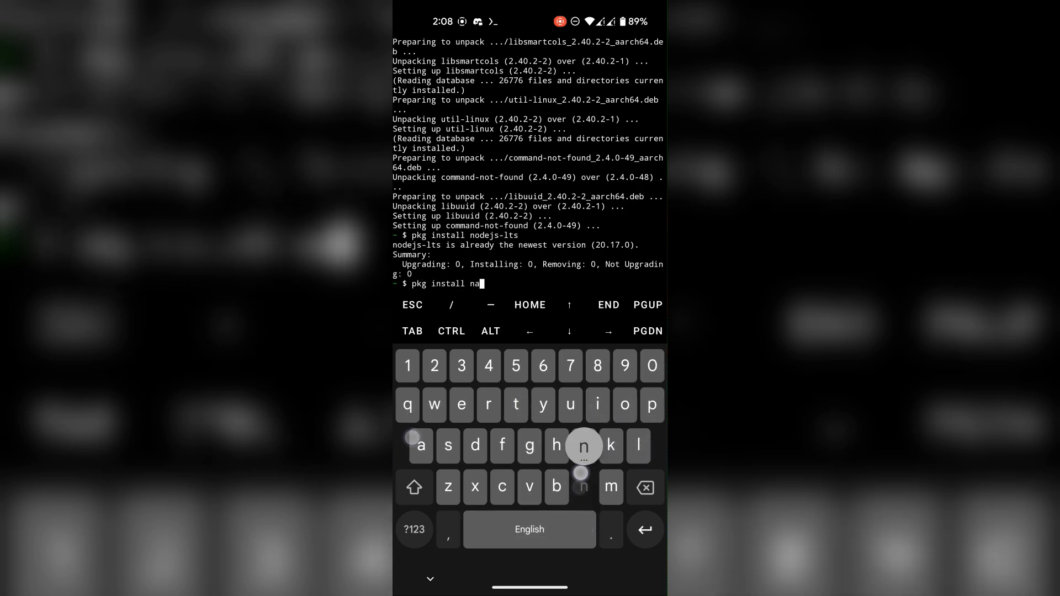
pyautogui.press('Return')
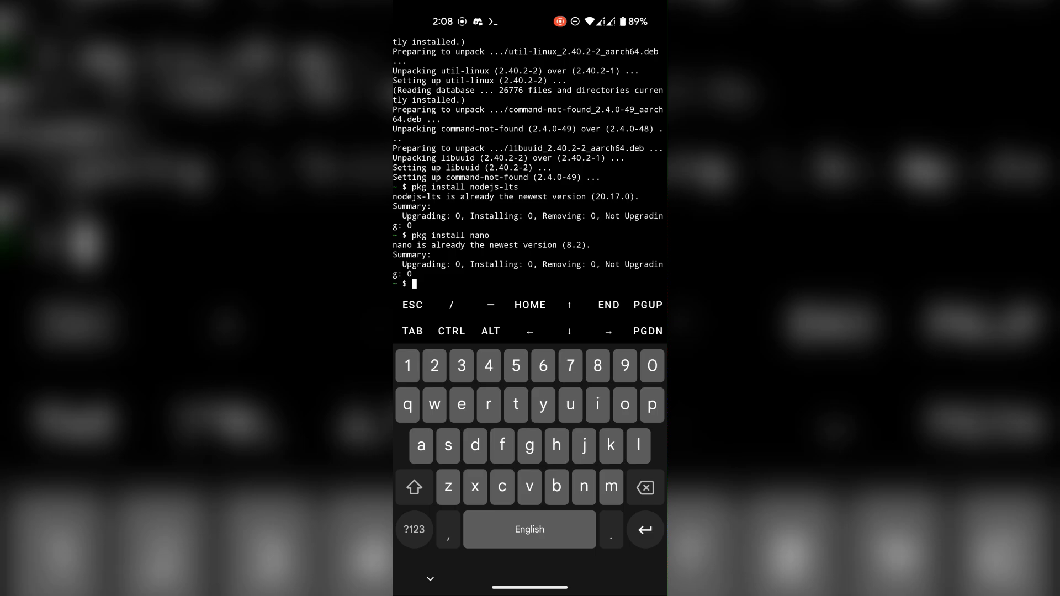
# Clone github.com/ashtrobe/goats-task, enter the goats-task folder and start editing data.txt in nano
pyautogui.write('git clone')
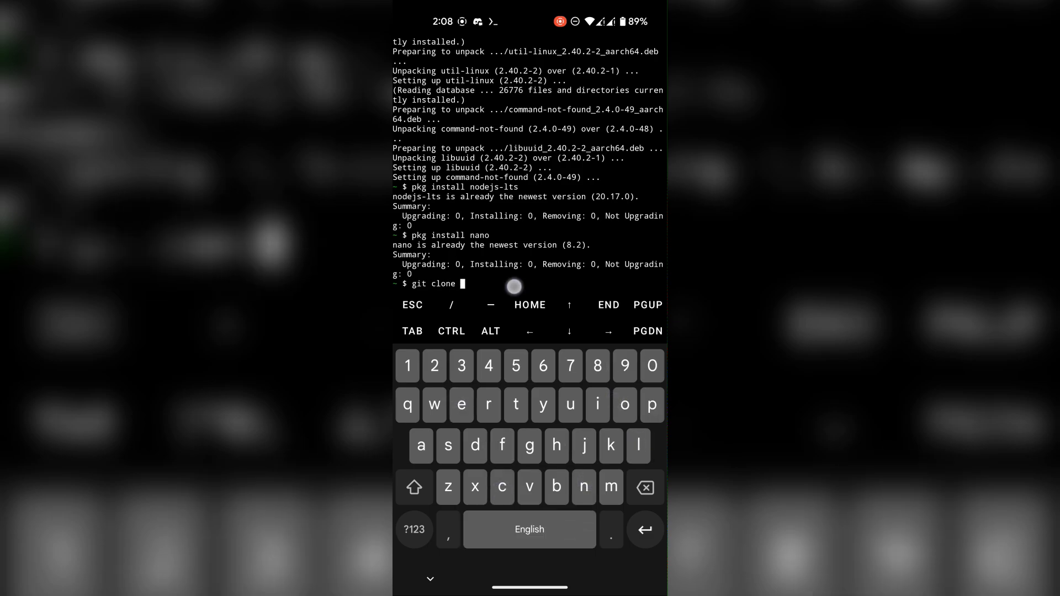
pyautogui.write('https://github.com/ashtrobe/goats-task.git')
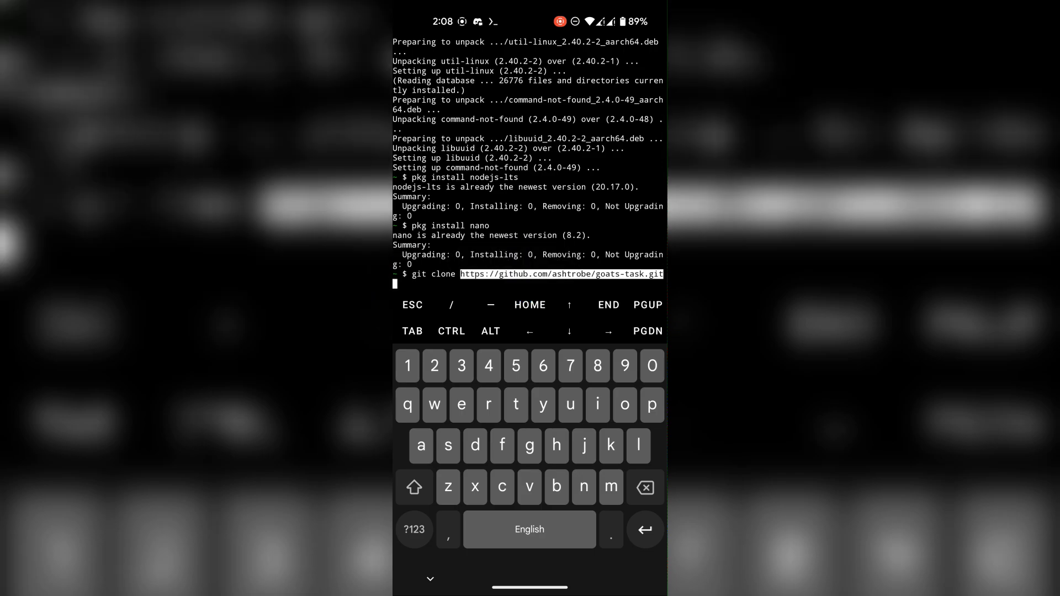
pyautogui.press('Return')
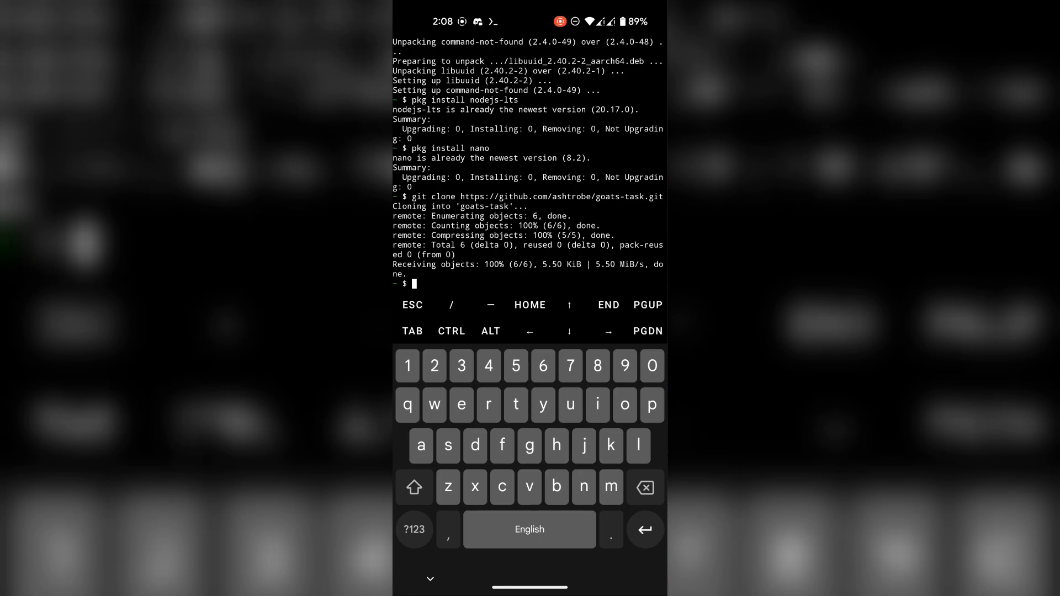
pyautogui.write('cd goats-task')
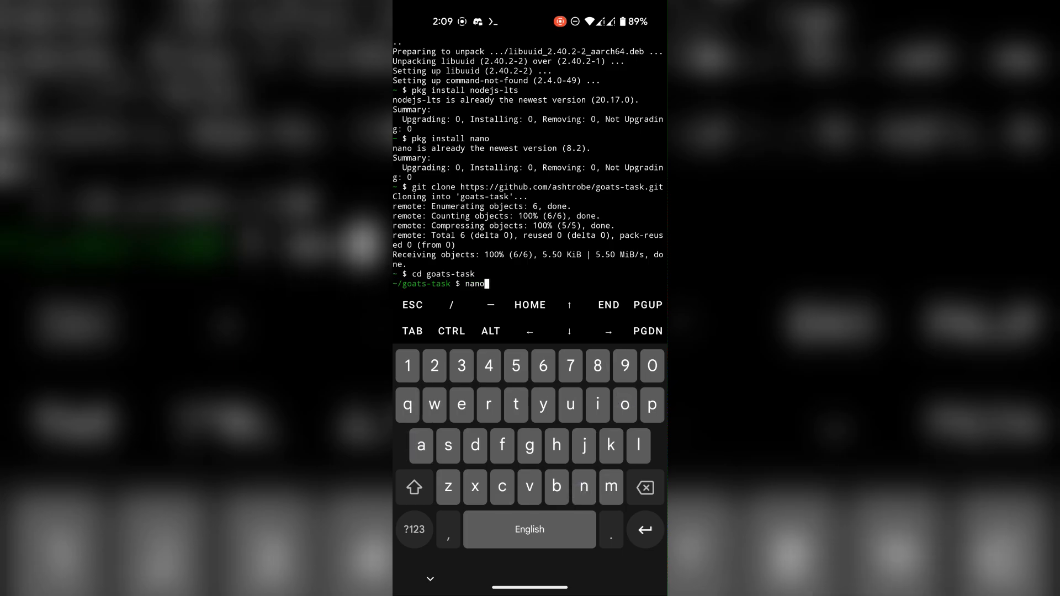
pyautogui.press('Return')
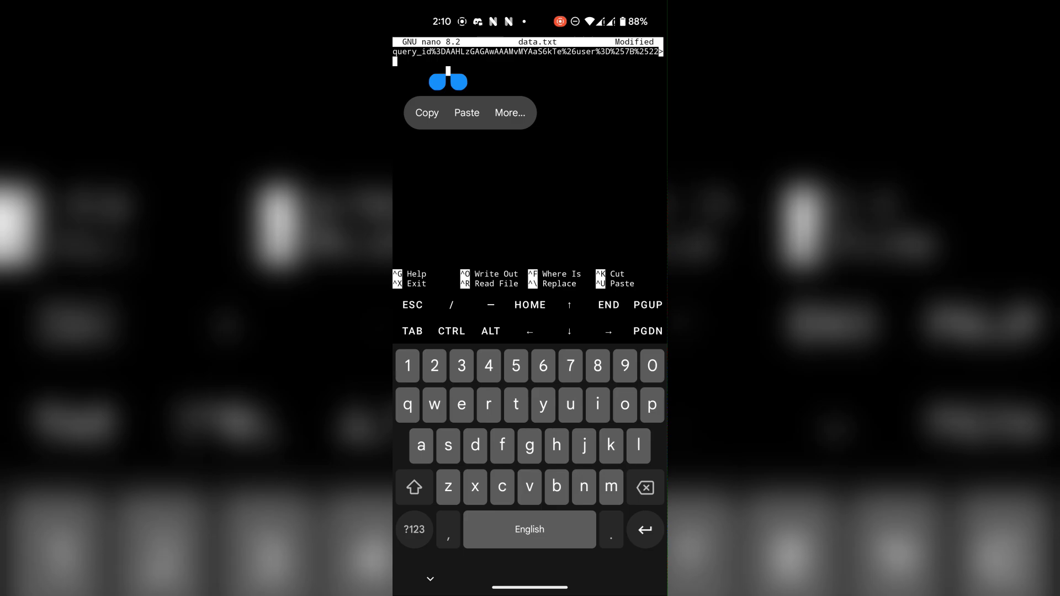
# Paste the query_id lines into data.txt, then save and exit nano with CTRL+X
pyautogui.click(466, 112)
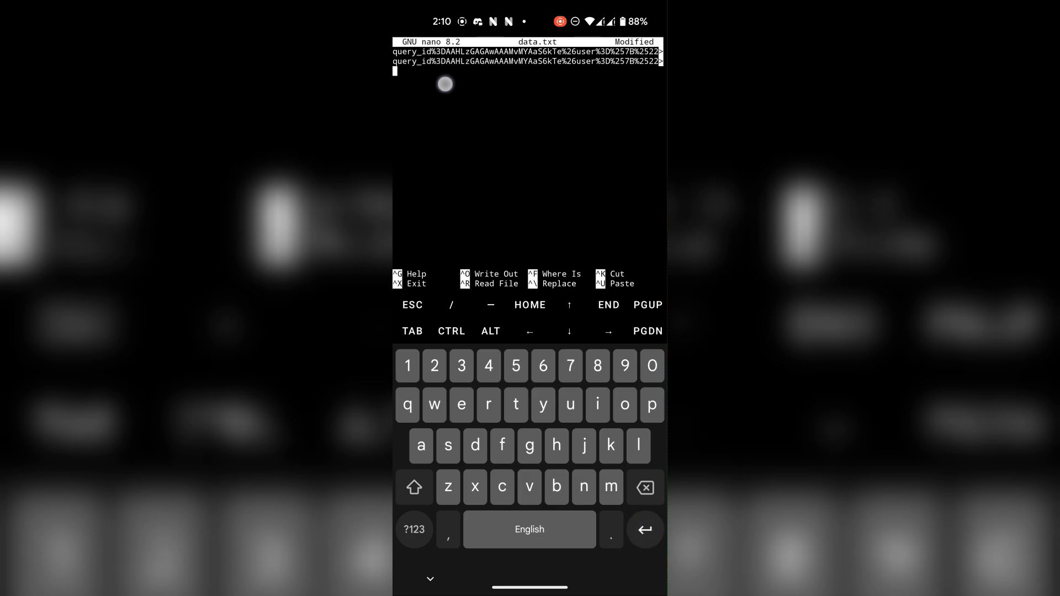
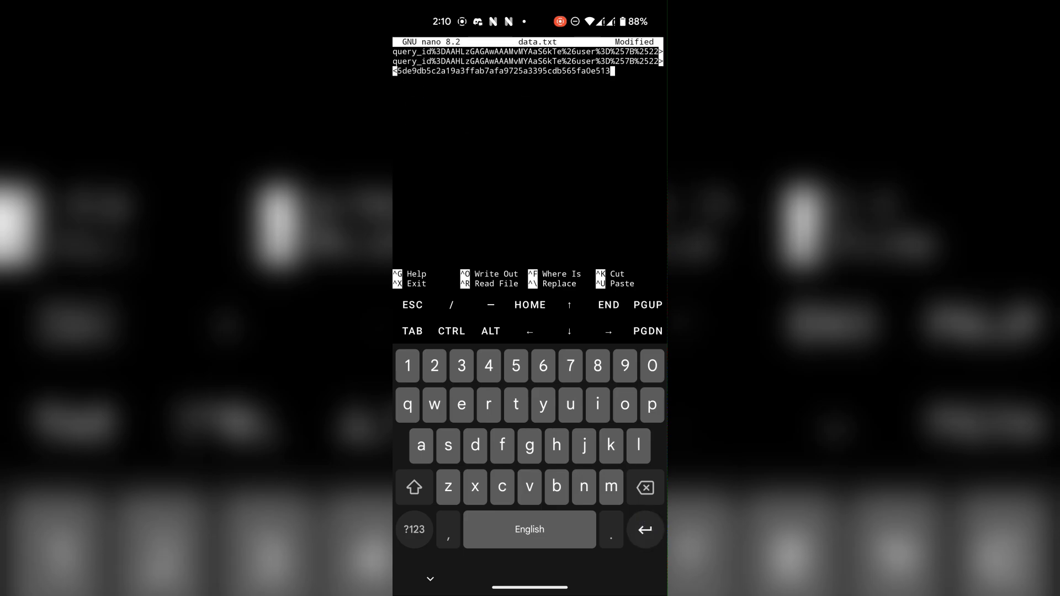
pyautogui.click(642, 487)
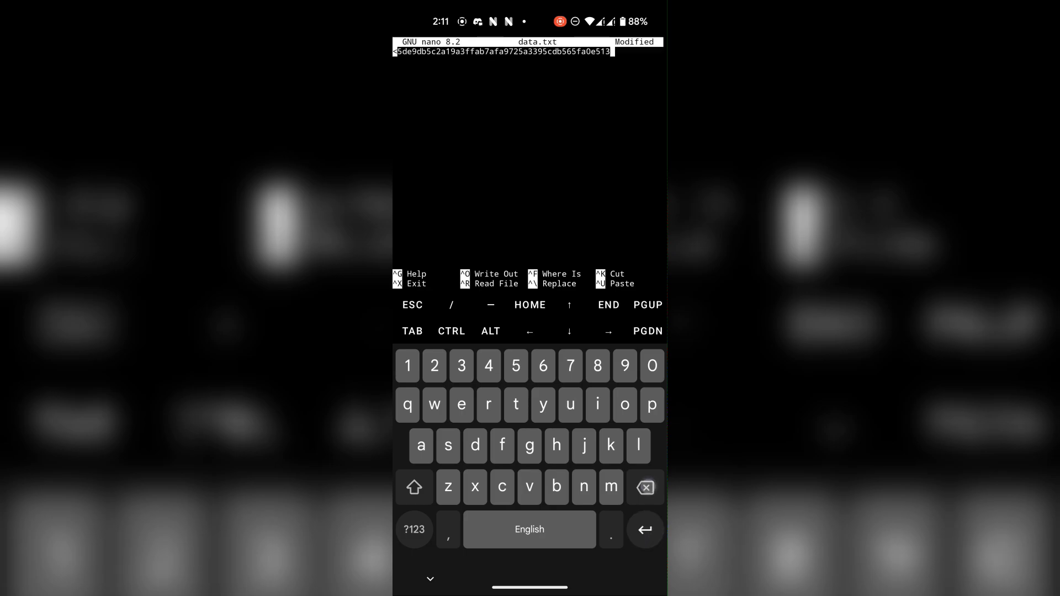
pyautogui.click(451, 331)
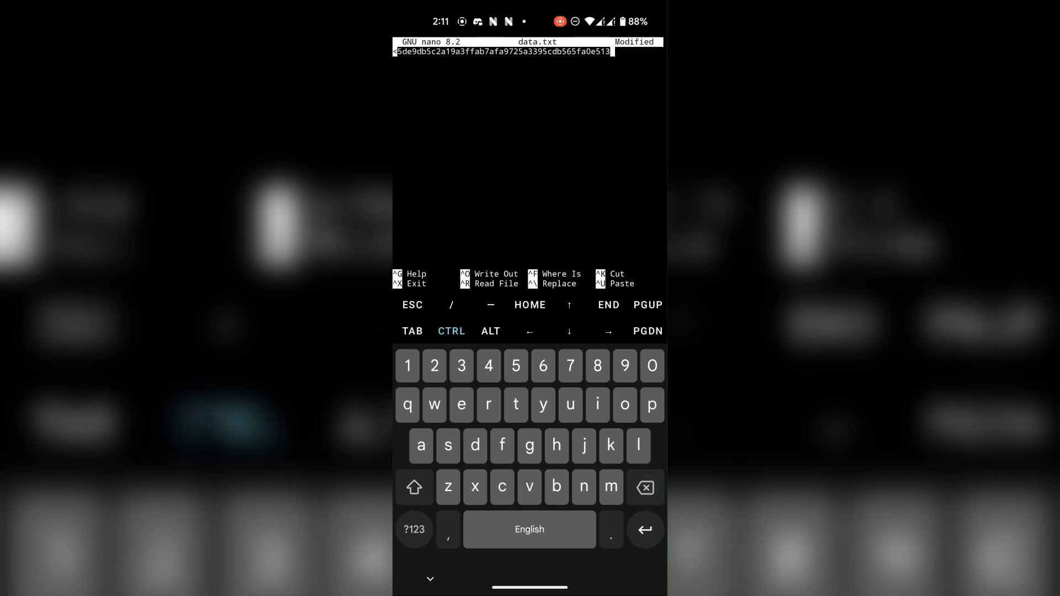
pyautogui.click(496, 278)
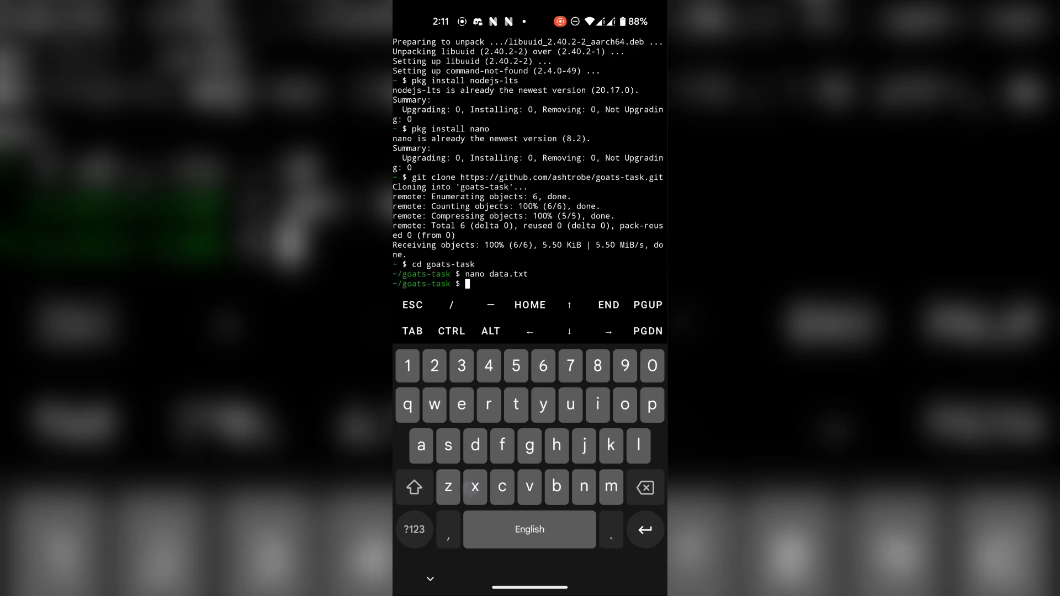
# Install dependencies with npm install, then run node goats.js and watch missions complete with rewards
pyautogui.write('pm instal')
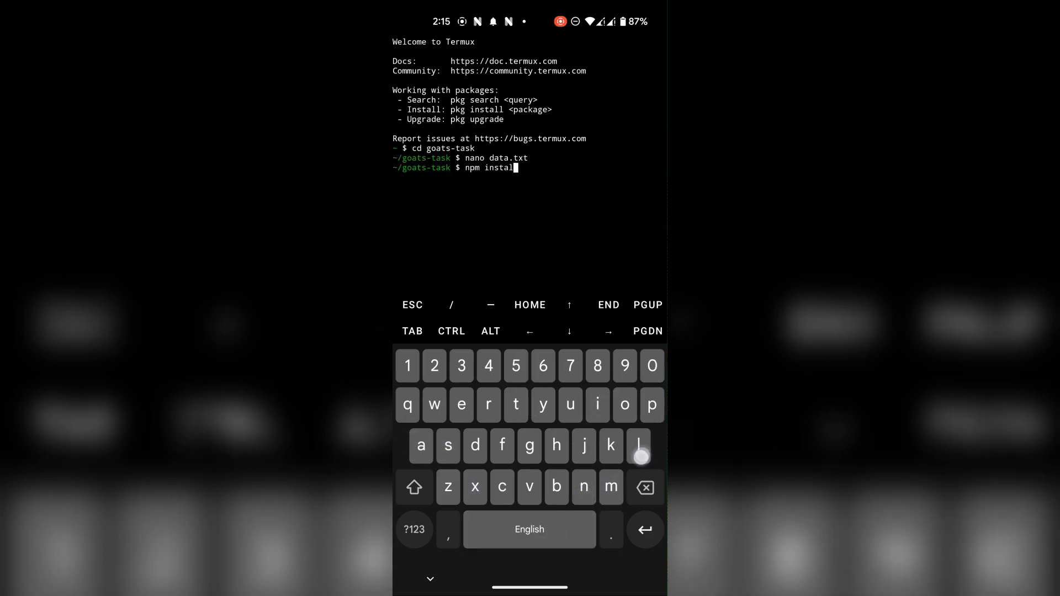
pyautogui.press('Return')
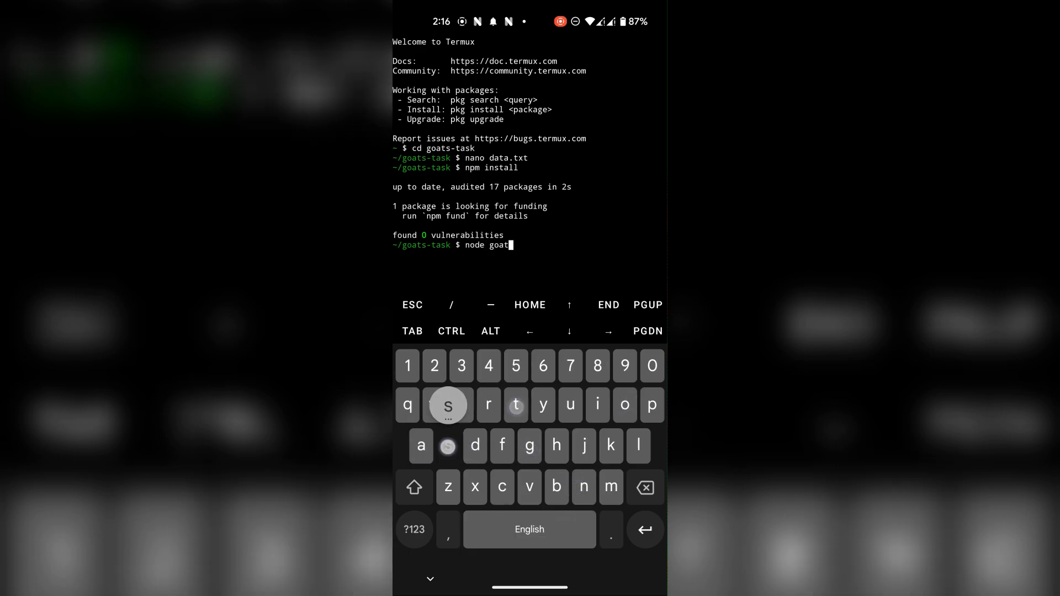
pyautogui.write('s.js')
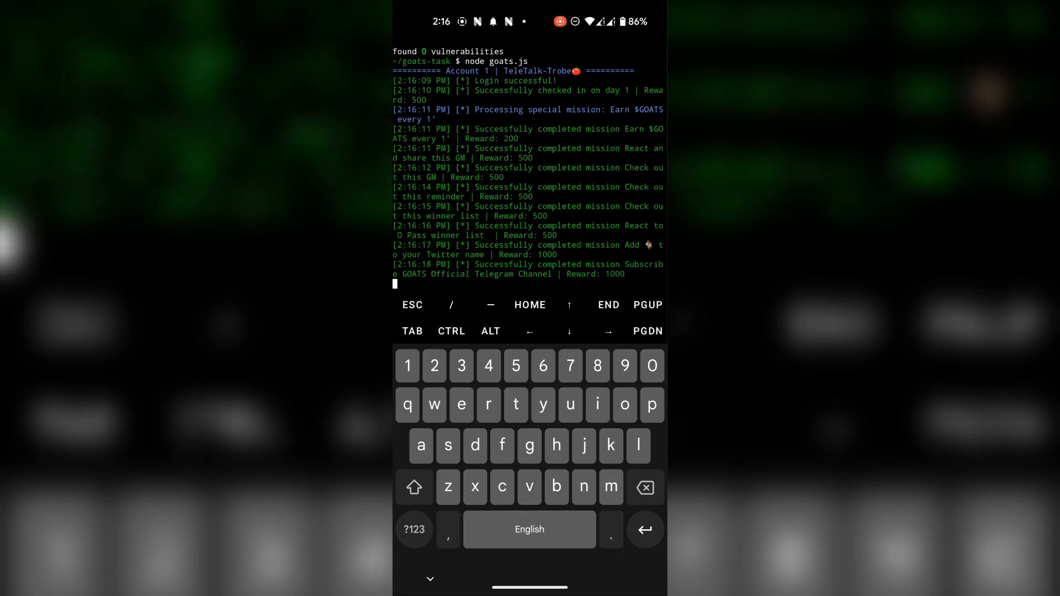
pyautogui.scroll(-3)
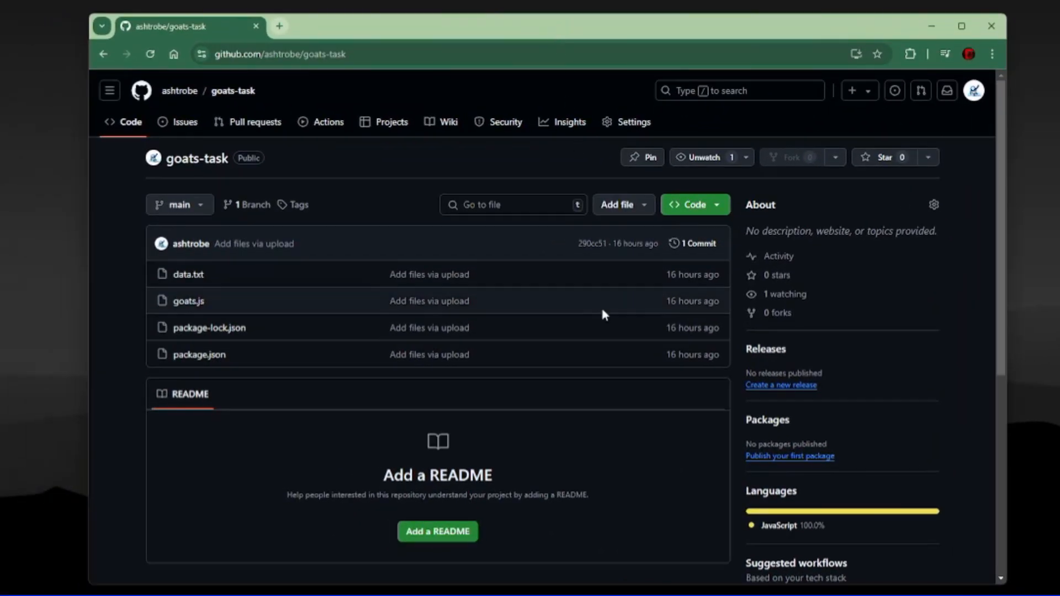
# Download the repository via Code > Download ZIP and open goats-task-main.zip in the archive manager
pyautogui.click(689, 204)
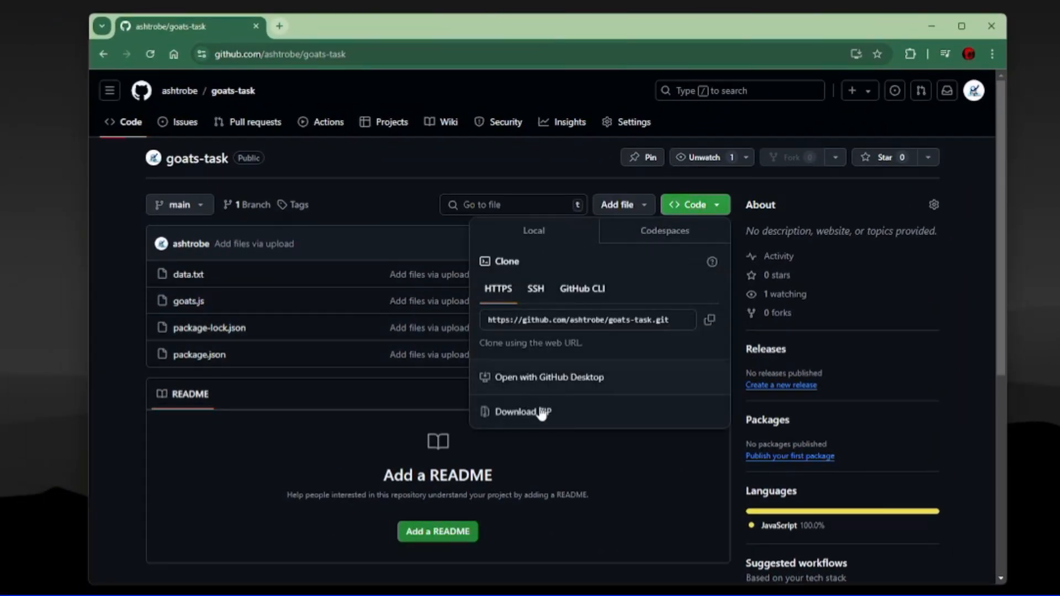
pyautogui.click(522, 412)
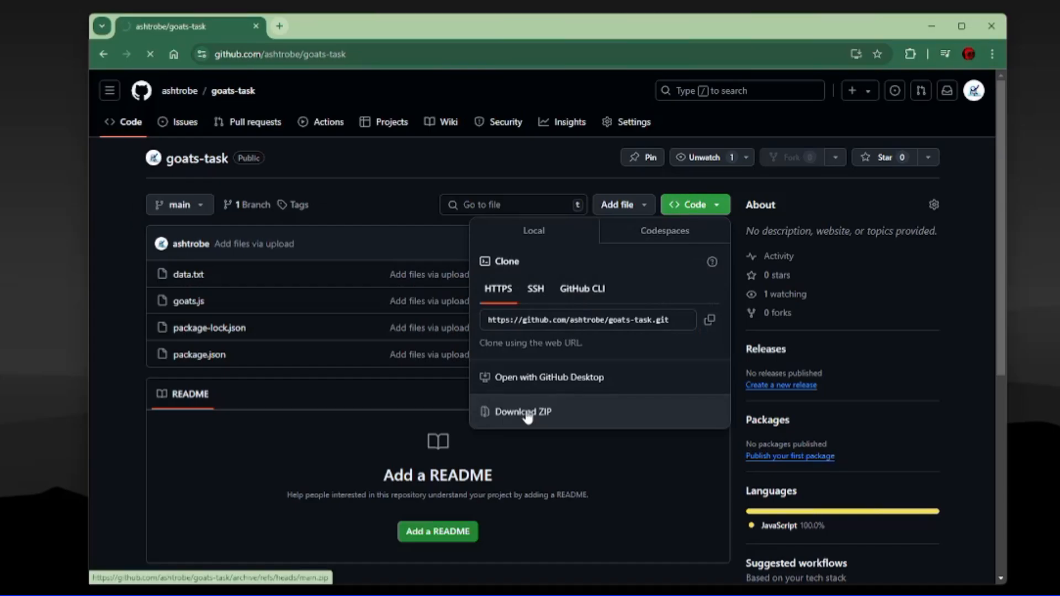
pyautogui.click(523, 411)
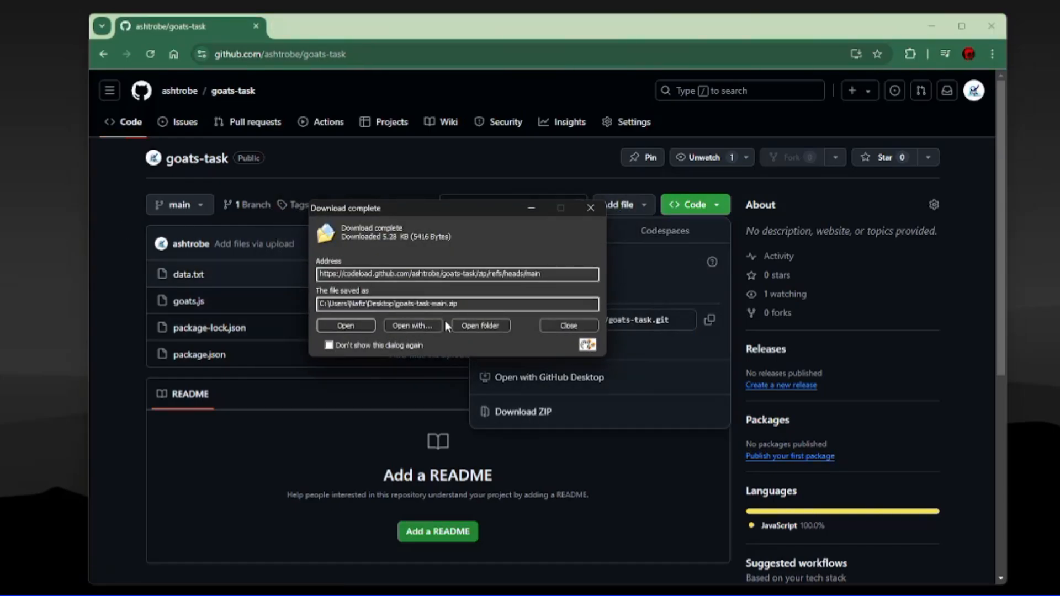
pyautogui.click(344, 325)
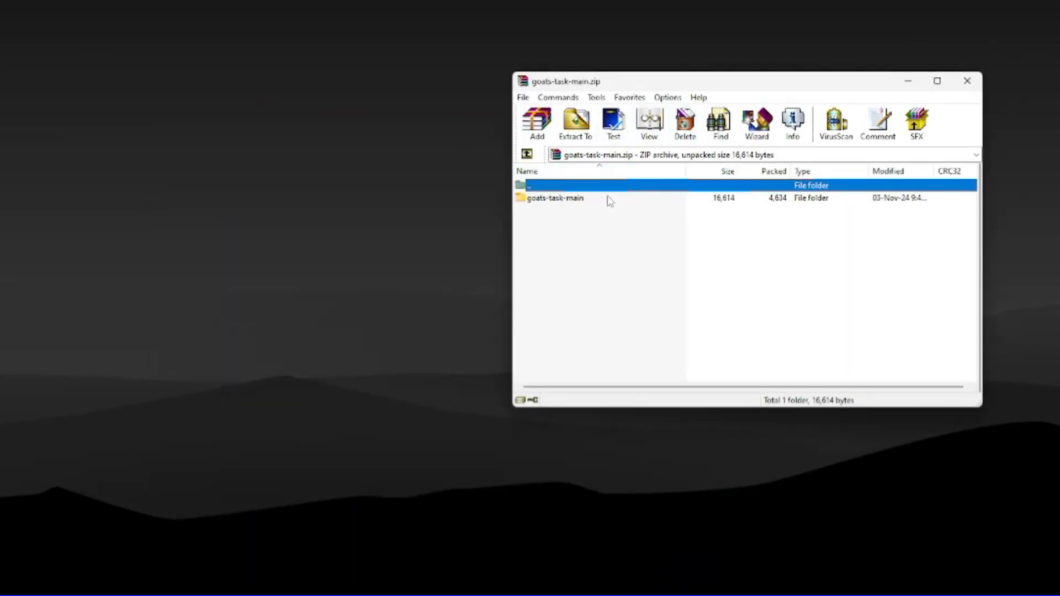
# Extract the goats-task-main folder to the Desktop and open it
pyautogui.click(968, 81)
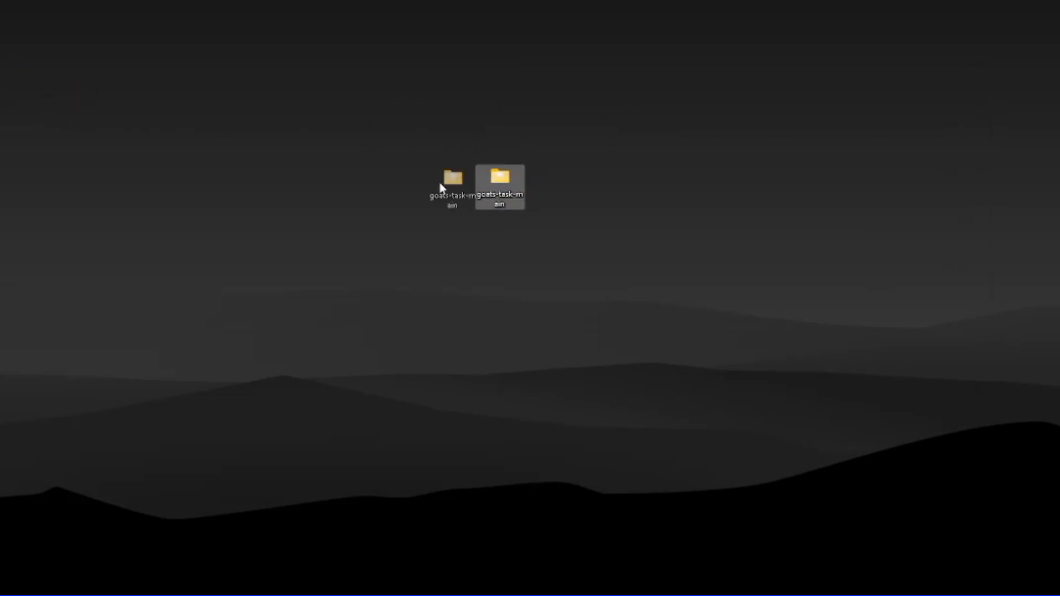
pyautogui.doubleClick(498, 186)
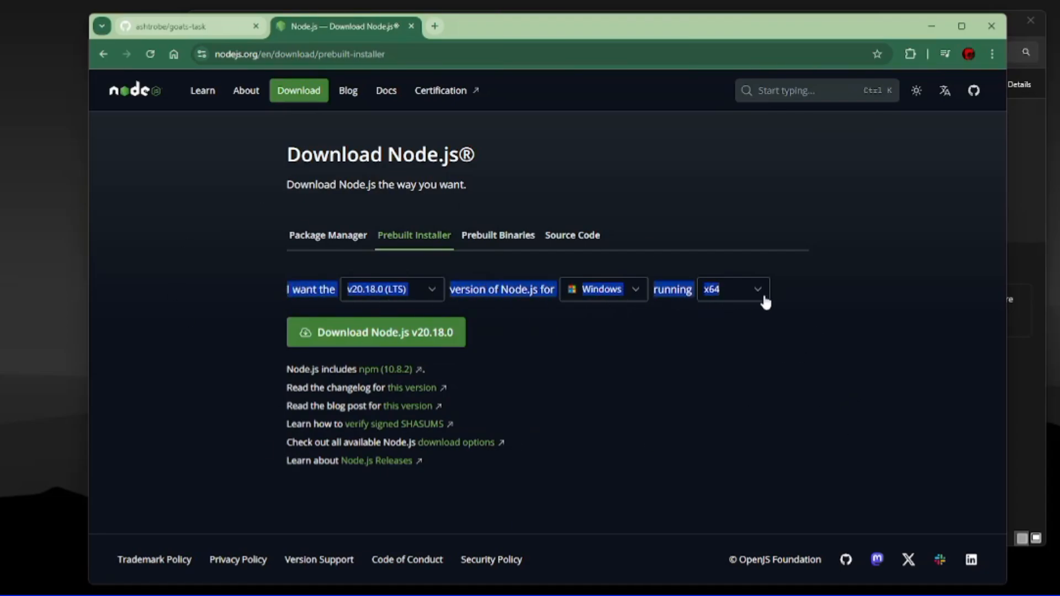
pyautogui.moveTo(836, 304)
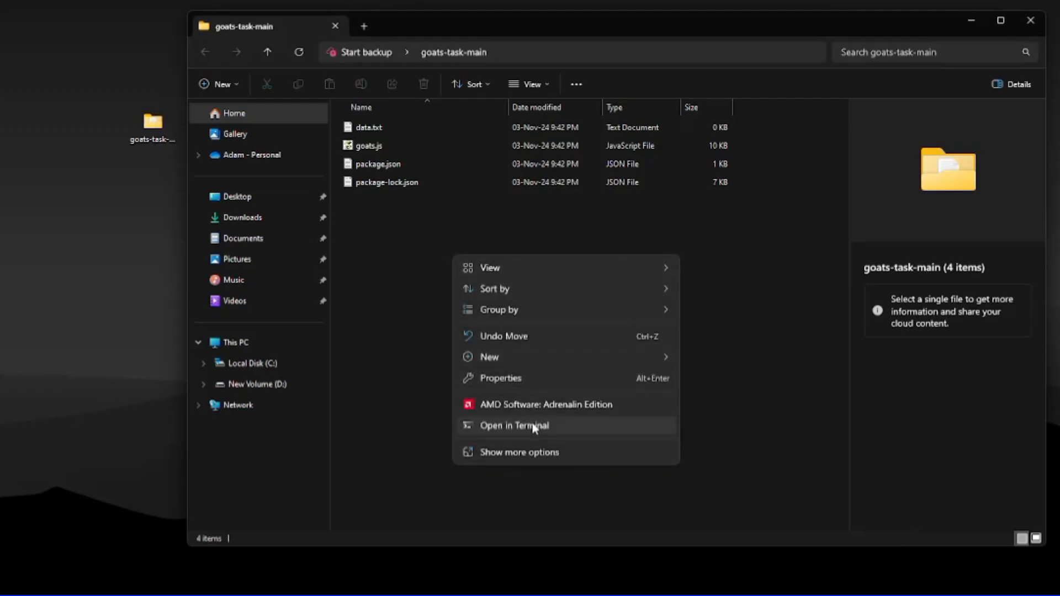
# Run npm install in a terminal inside goats-task-main, then open data.txt to add query IDs
pyautogui.click(513, 425)
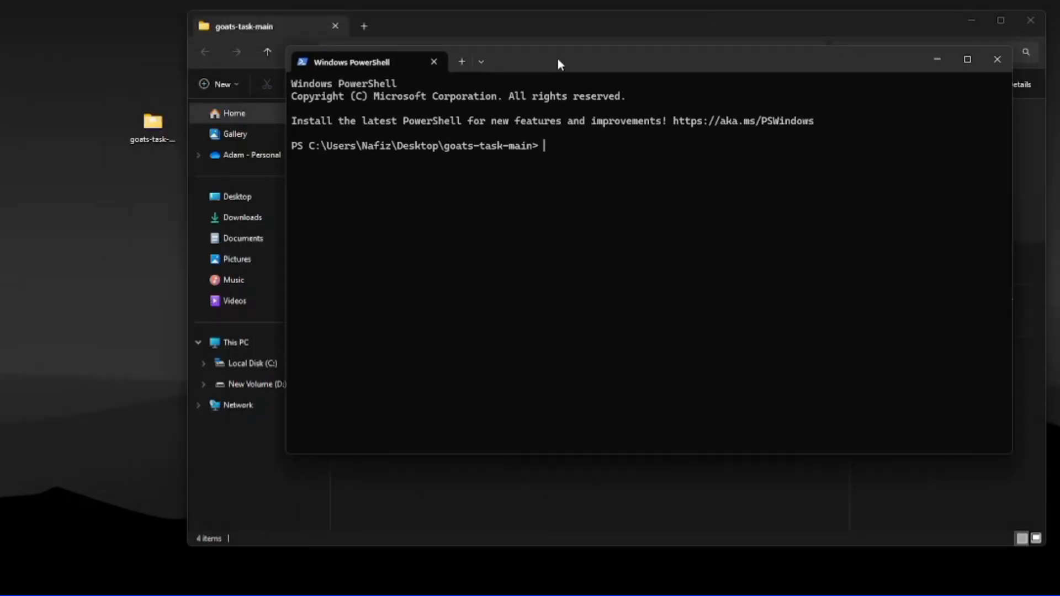
pyautogui.write('npm')
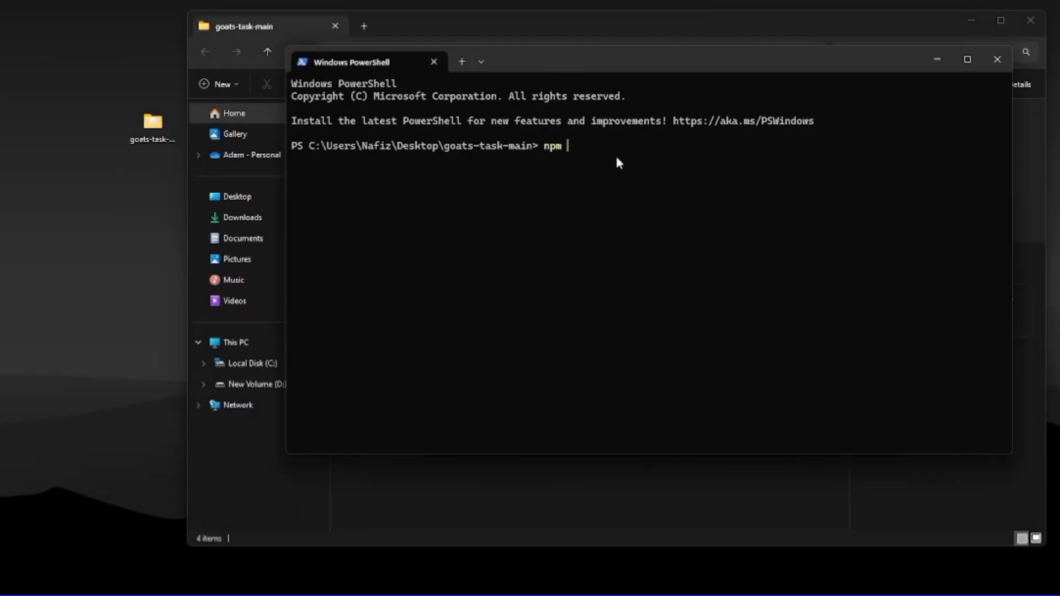
pyautogui.write('install')
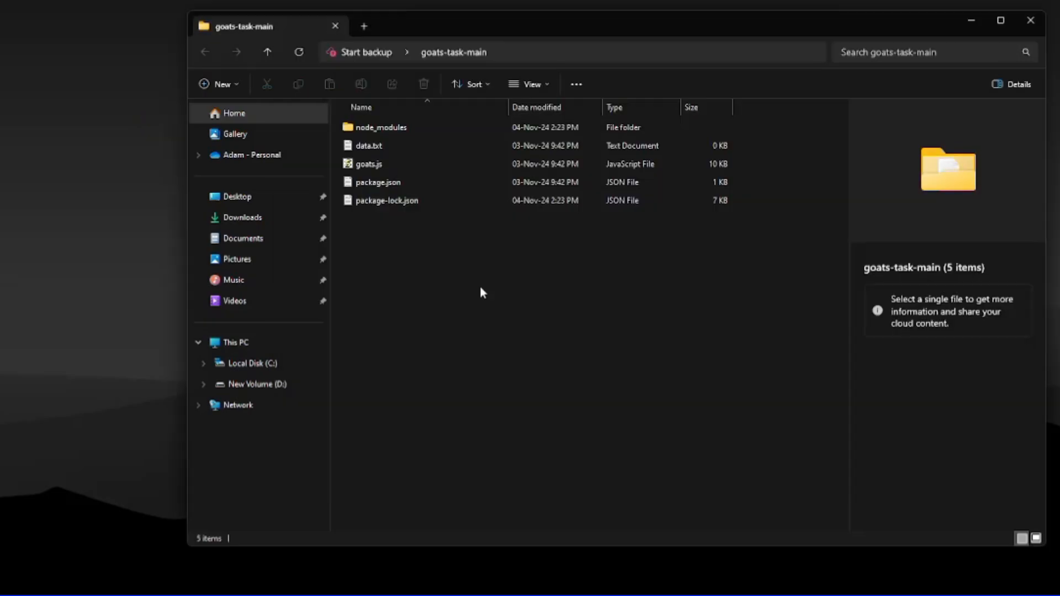
pyautogui.doubleClick(368, 145)
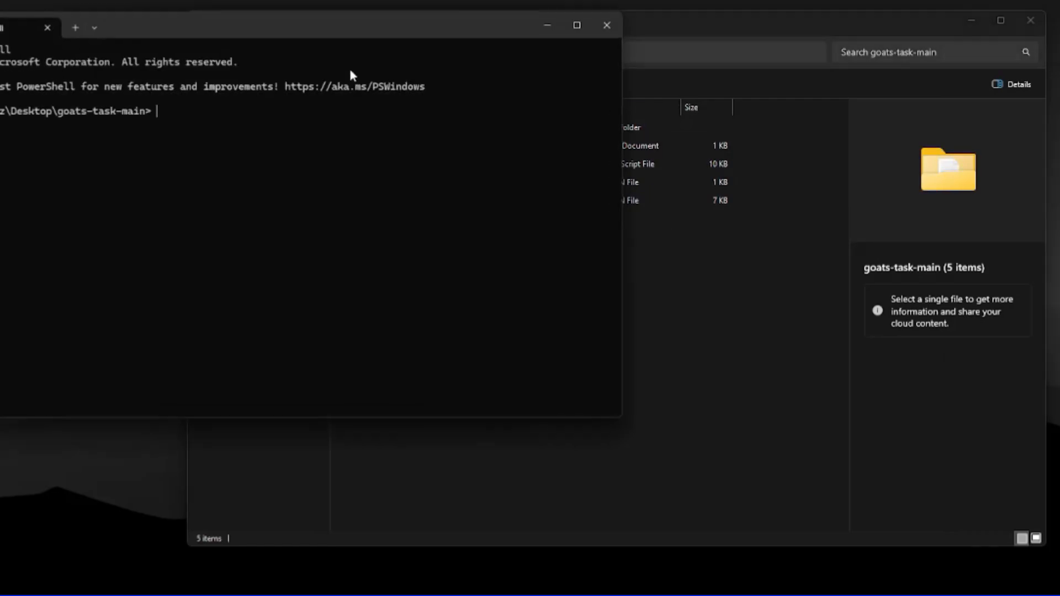
# Run node goats.js; login succeeds and a mission earns 200 before waiting to loop
pyautogui.write('node goats.k')
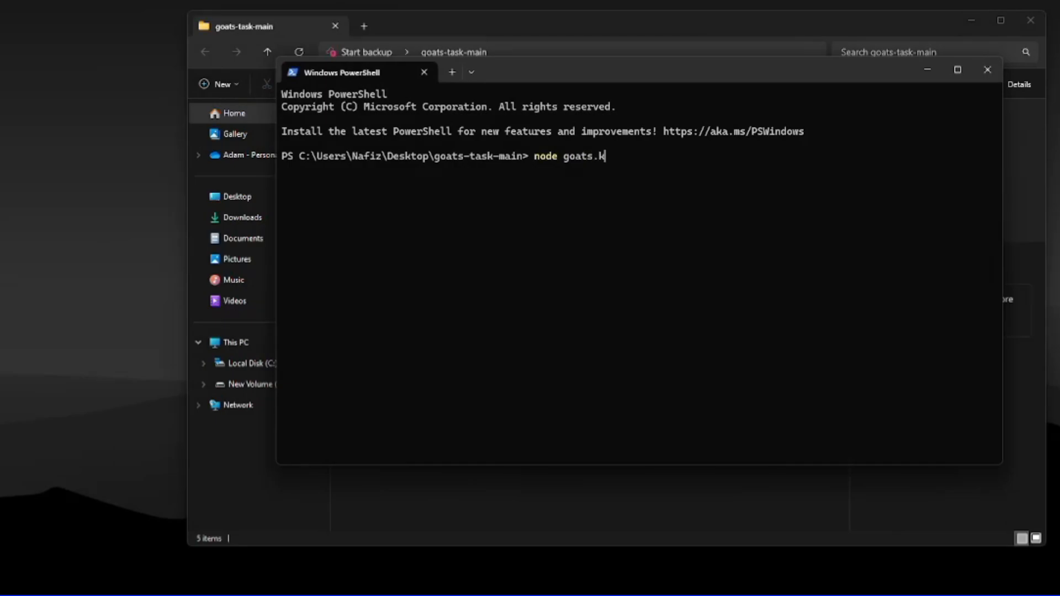
pyautogui.press('Return')
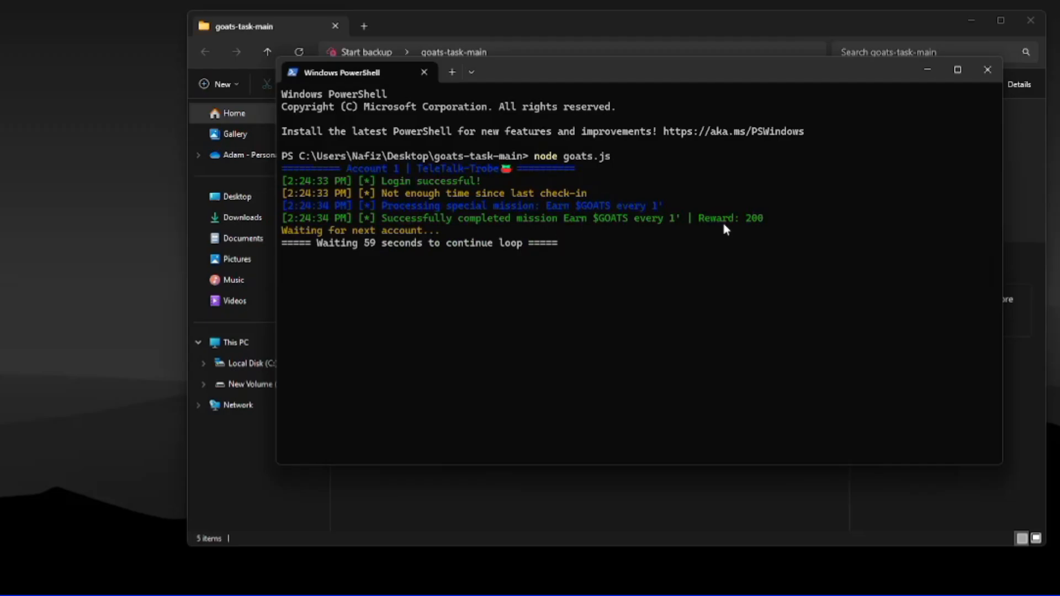
pyautogui.moveTo(784, 305)
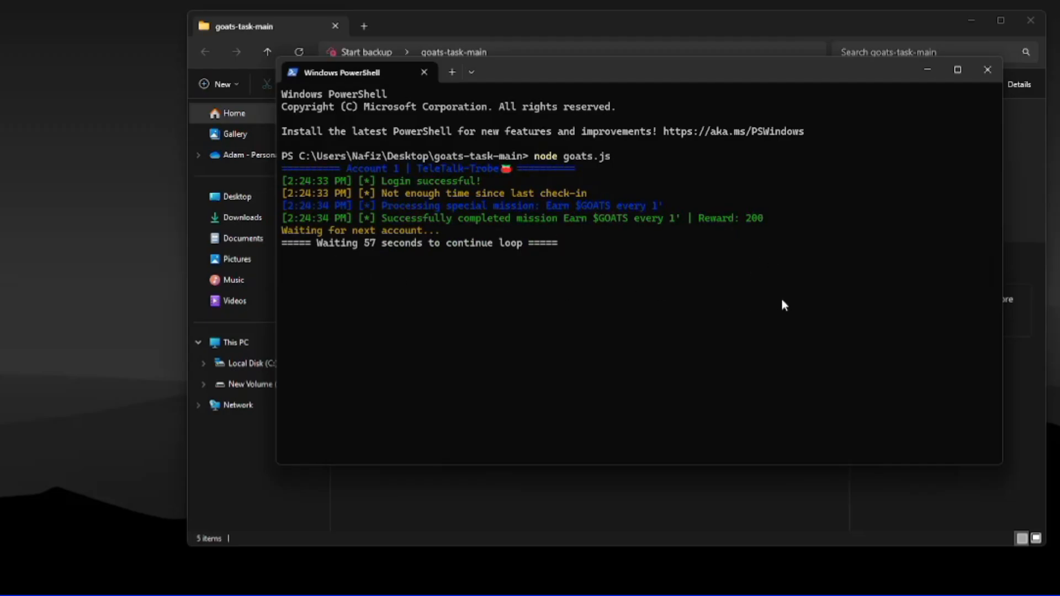